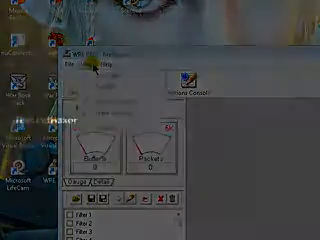
Switch to the browser showing the chat room flooded with repeated SPAM lines
left_click(100, 64)
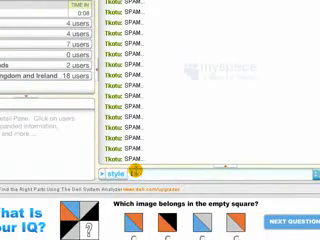
Draft a thank-you note to viewers: 'I hope this helps!' and 'watching'
type("I hope this helps!")
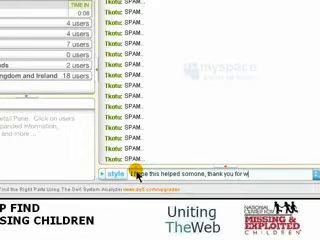
type("watching")
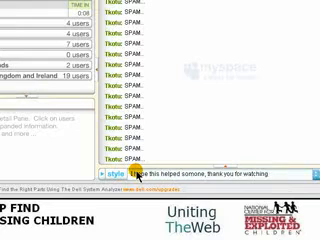